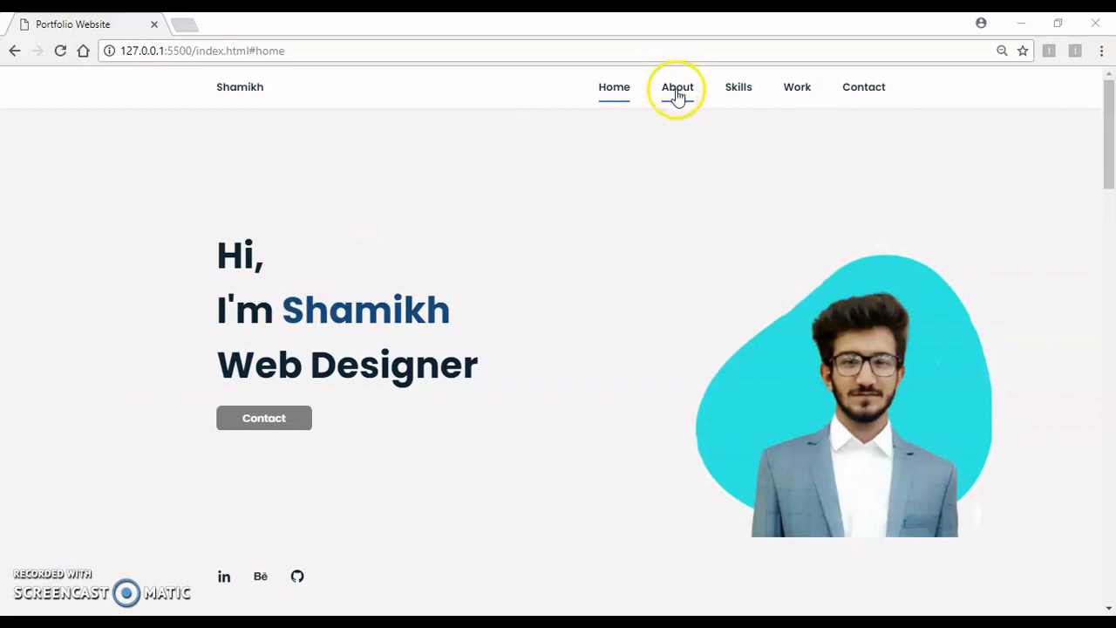
mouse_move(506, 388)
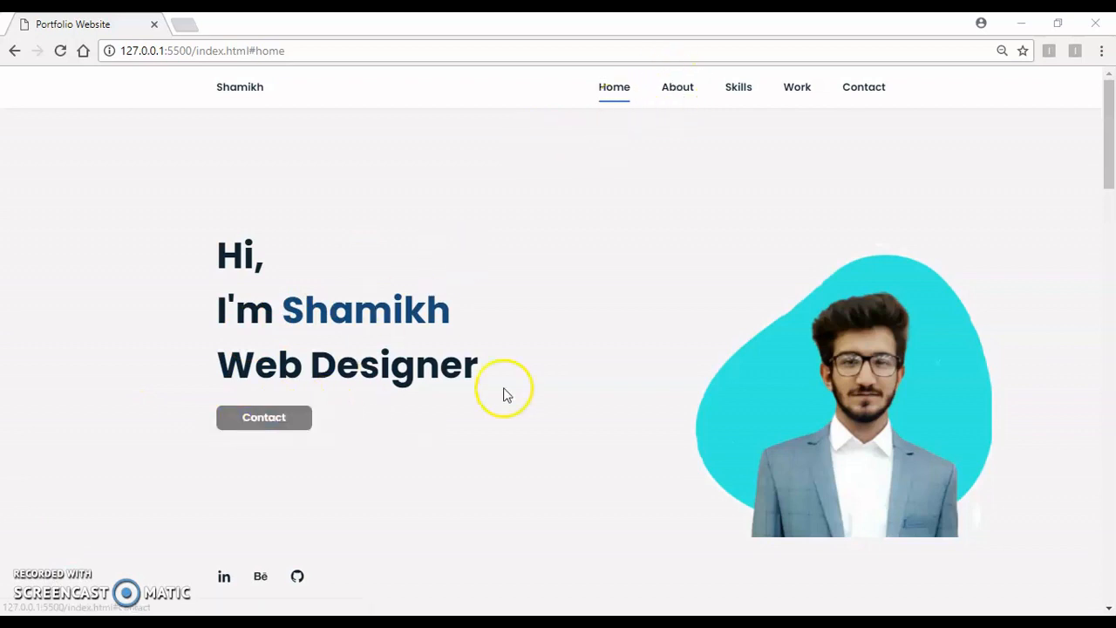
mouse_move(678, 87)
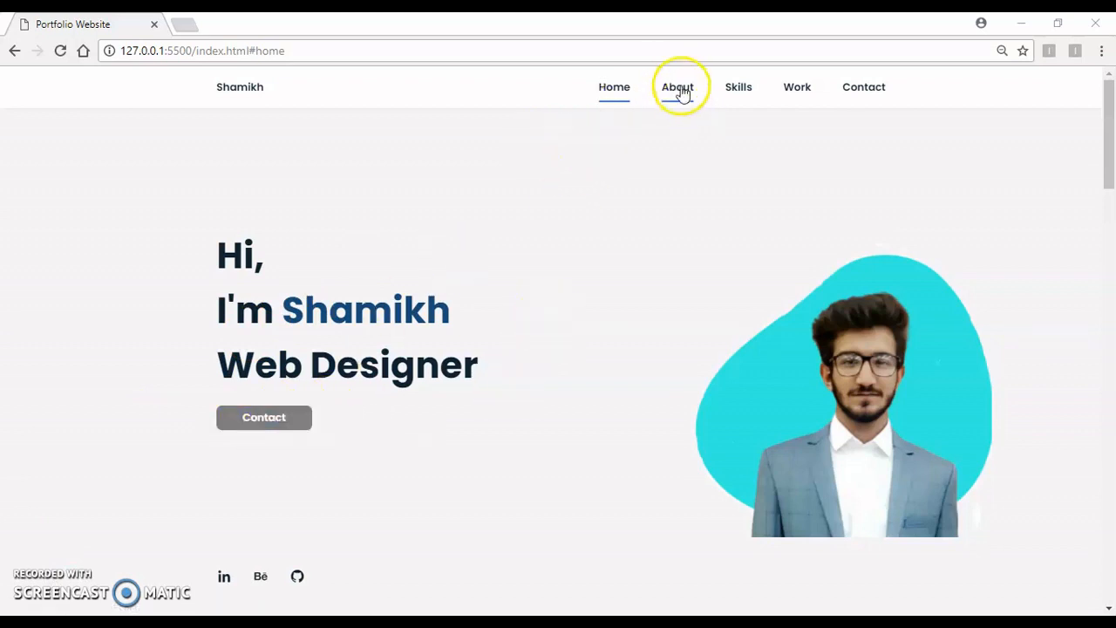
- Jump via the top navigation to About, Skills, Work, then Contact
click(677, 86)
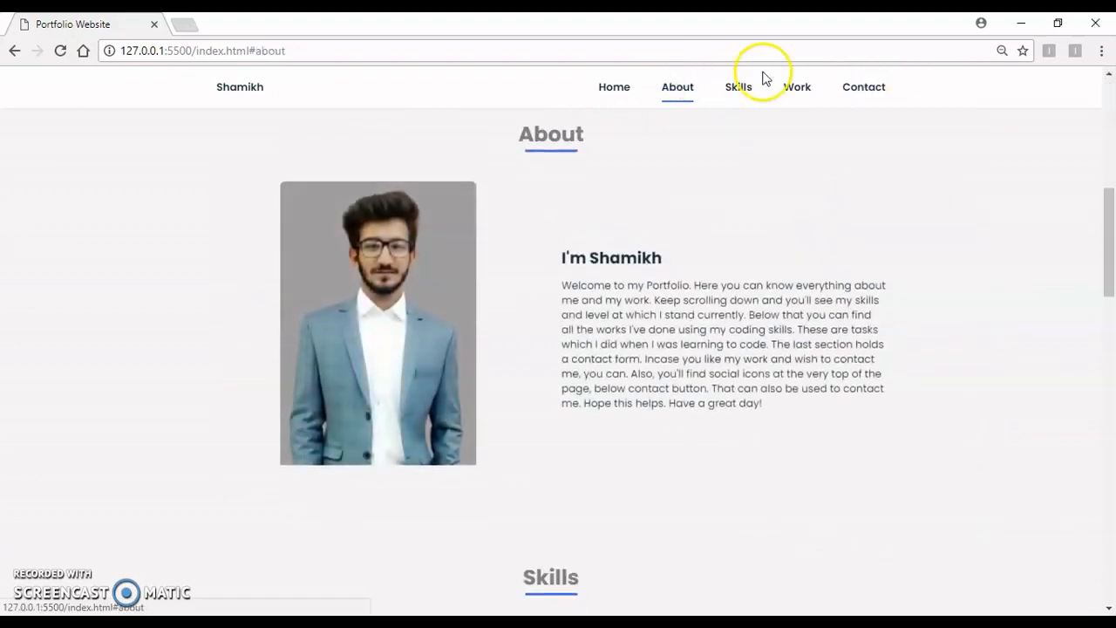
click(738, 86)
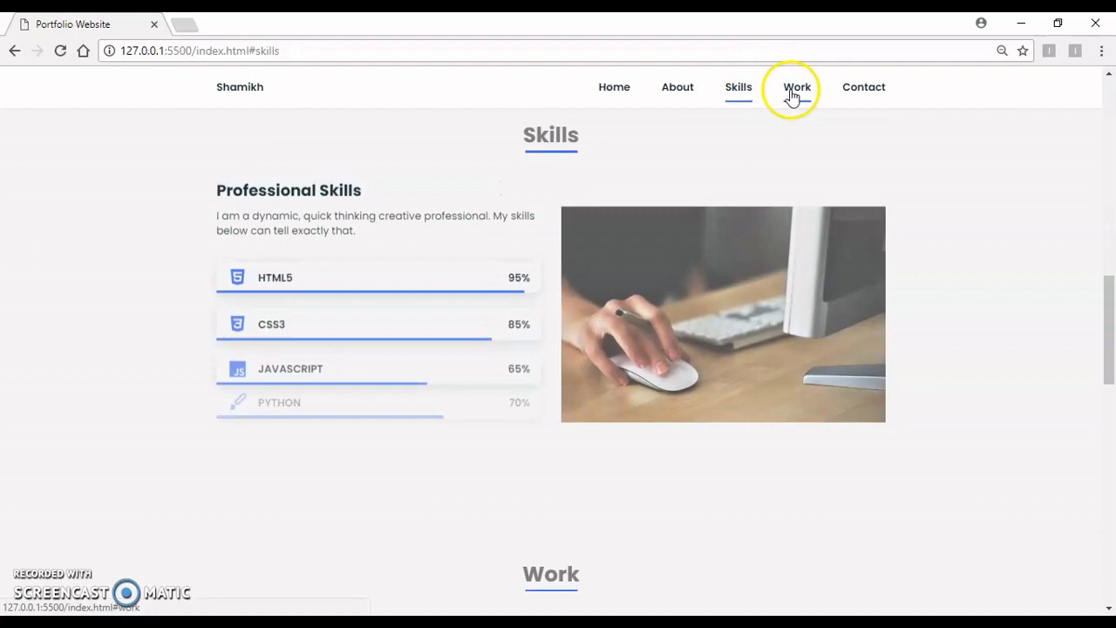
click(796, 86)
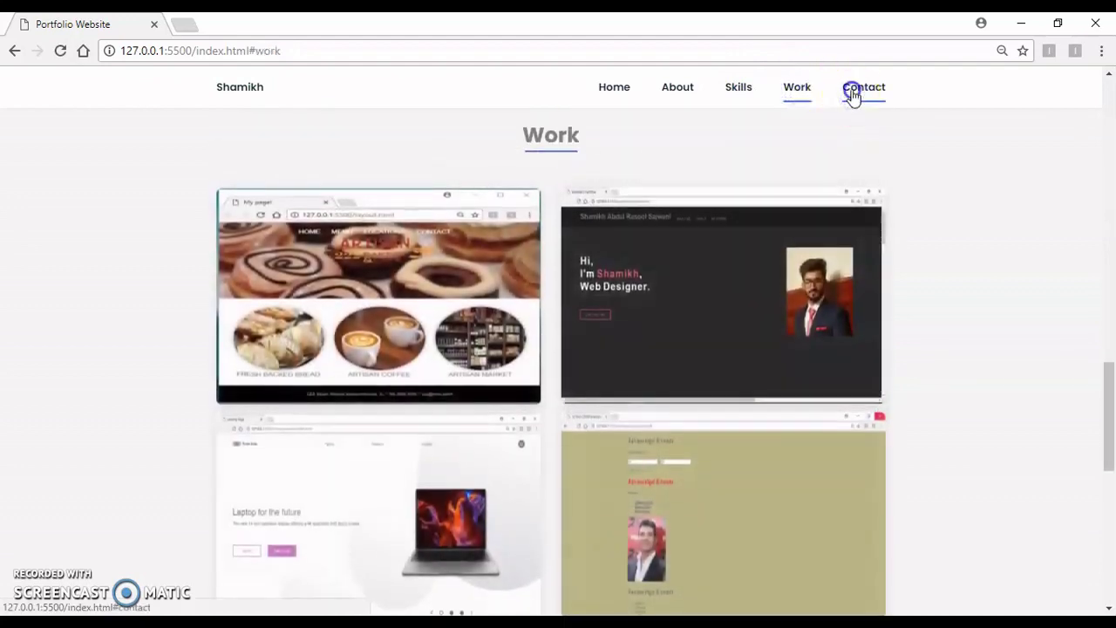
click(614, 86)
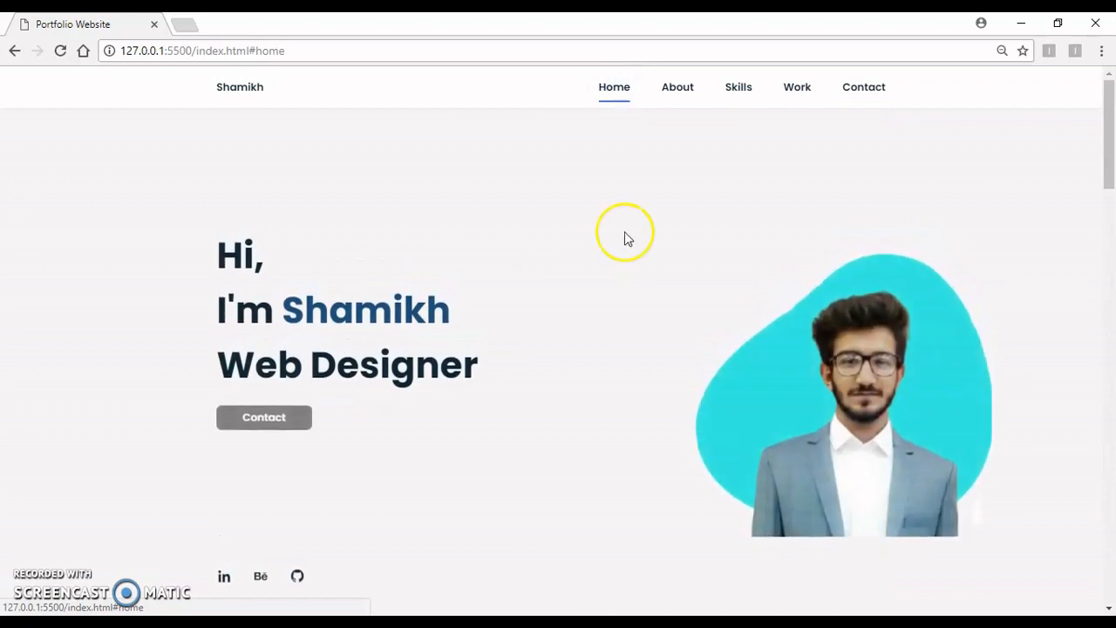
- Scroll down from the Home banner past About to the Skills progress bars
scroll(down, 3)
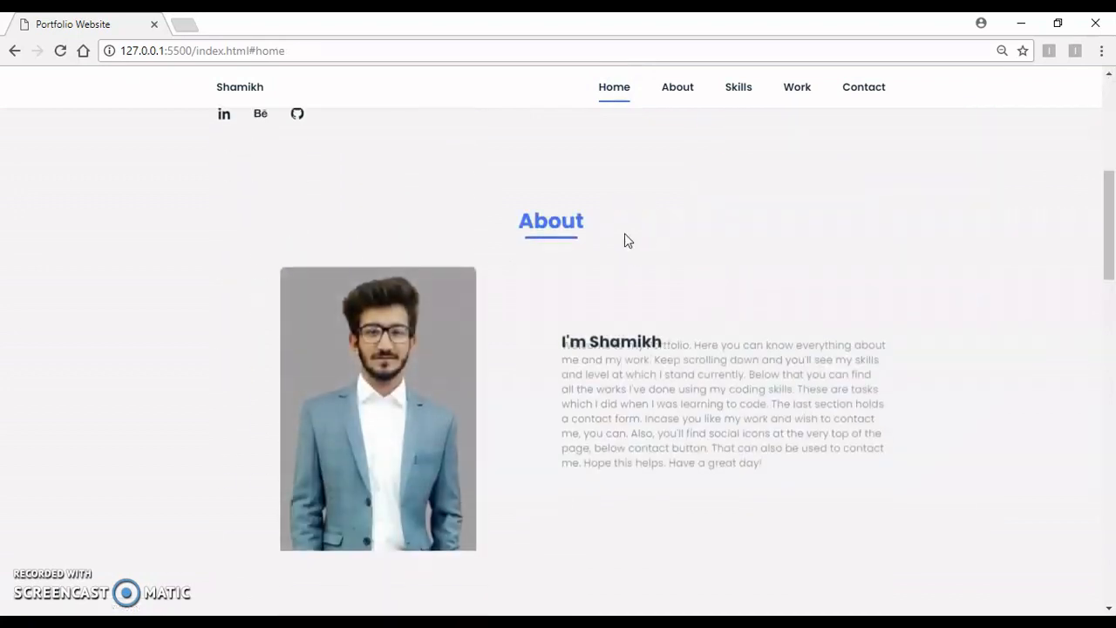
scroll(down, 3)
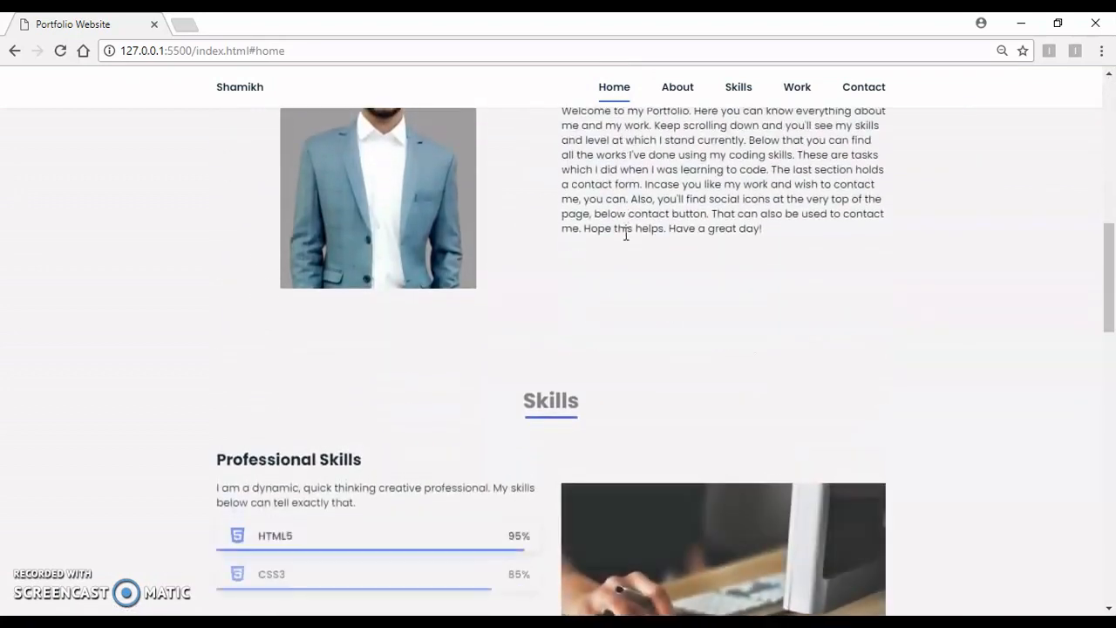
scroll(down, 3)
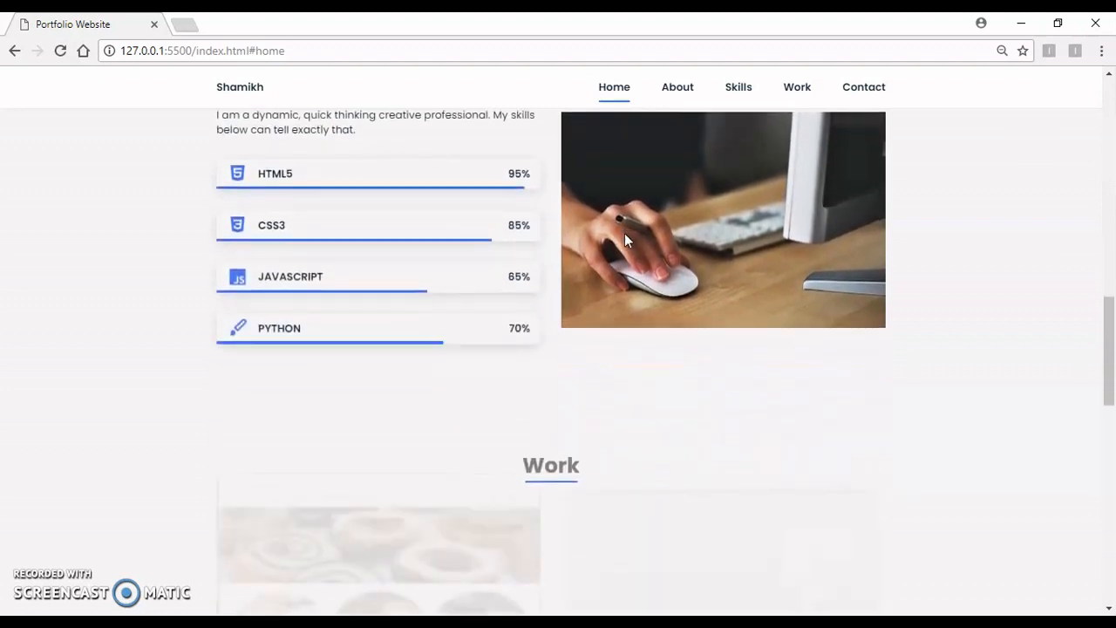
scroll(down, 3)
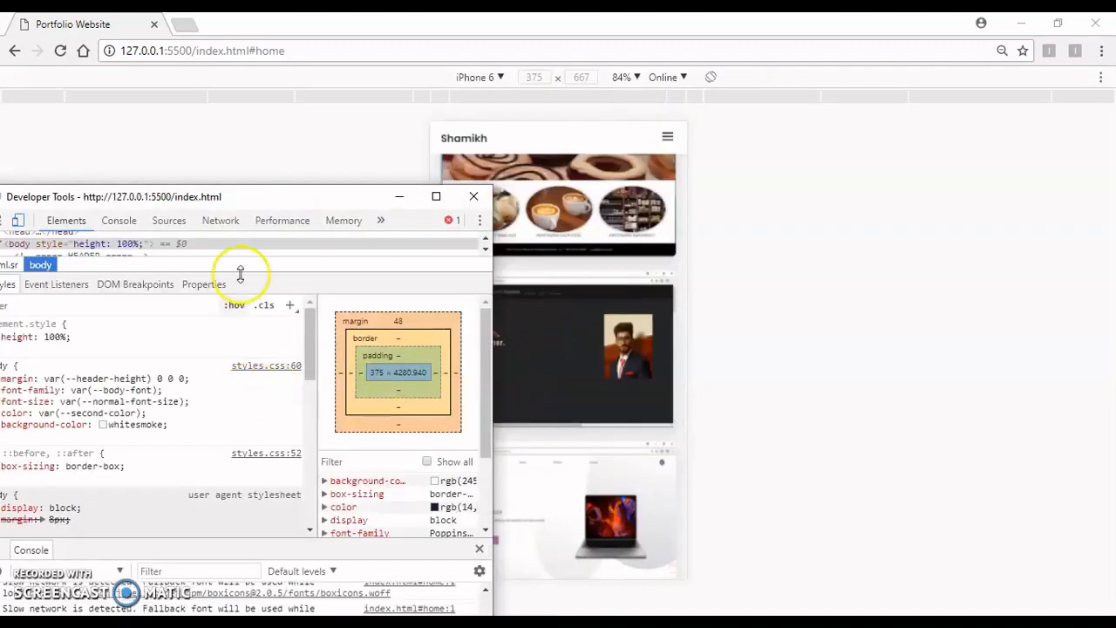
- Close the undocked Developer Tools window and scroll up the iPhone 6 preview
click(474, 196)
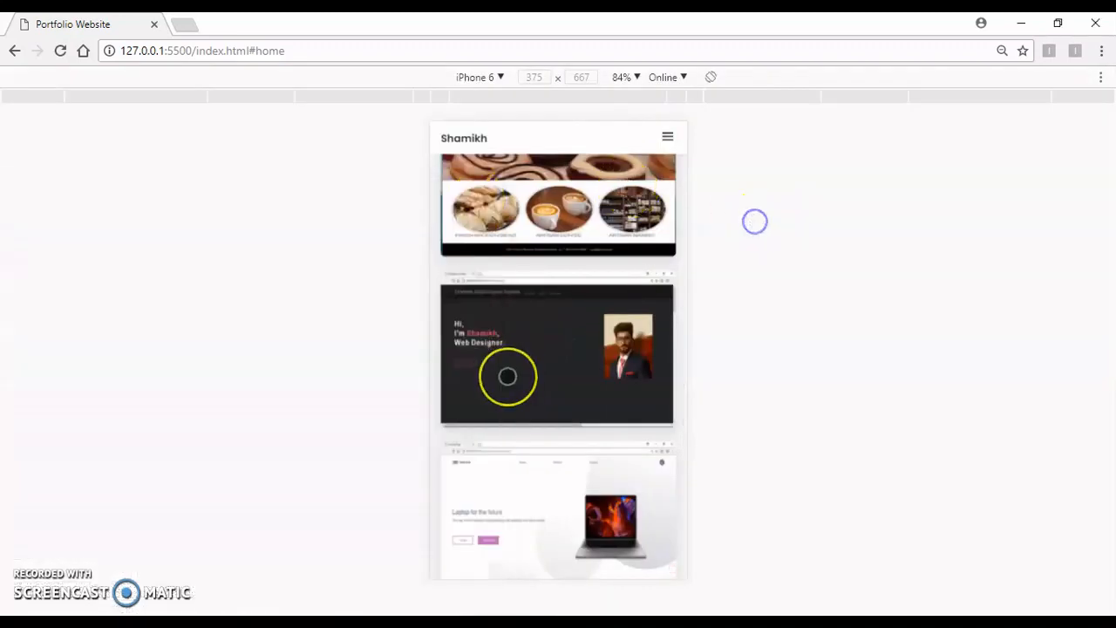
scroll(up, 3)
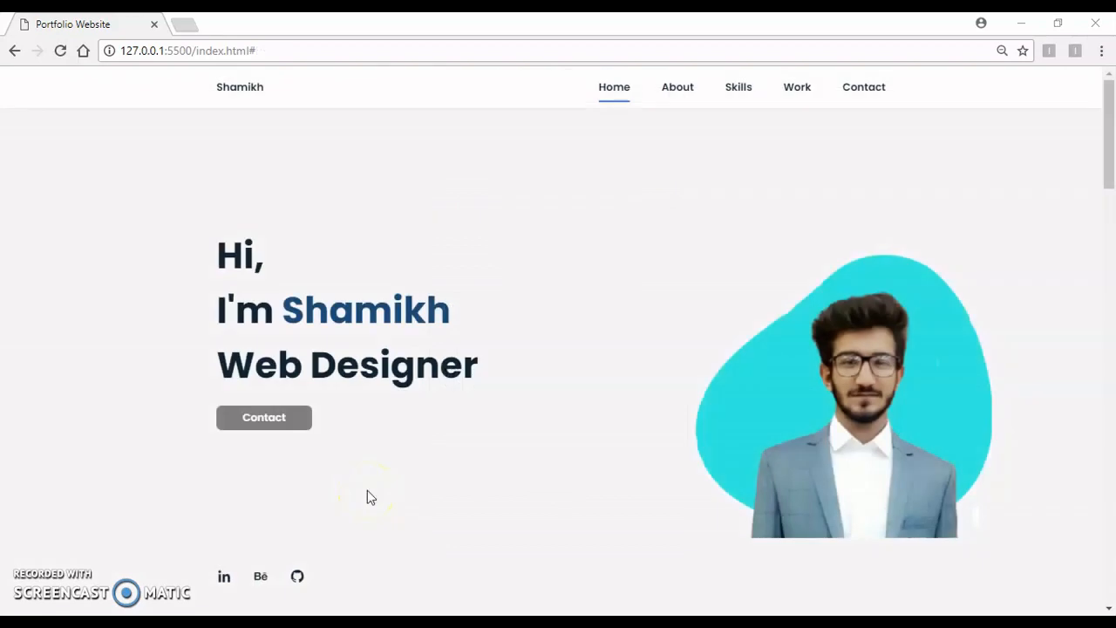
mouse_move(404, 454)
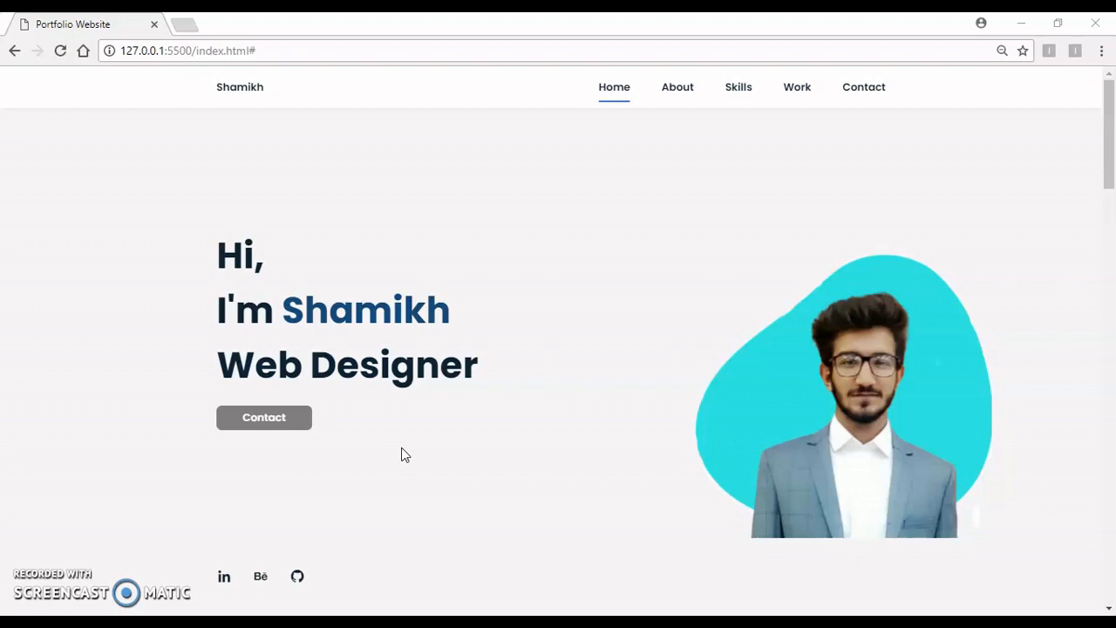
mouse_move(248, 189)
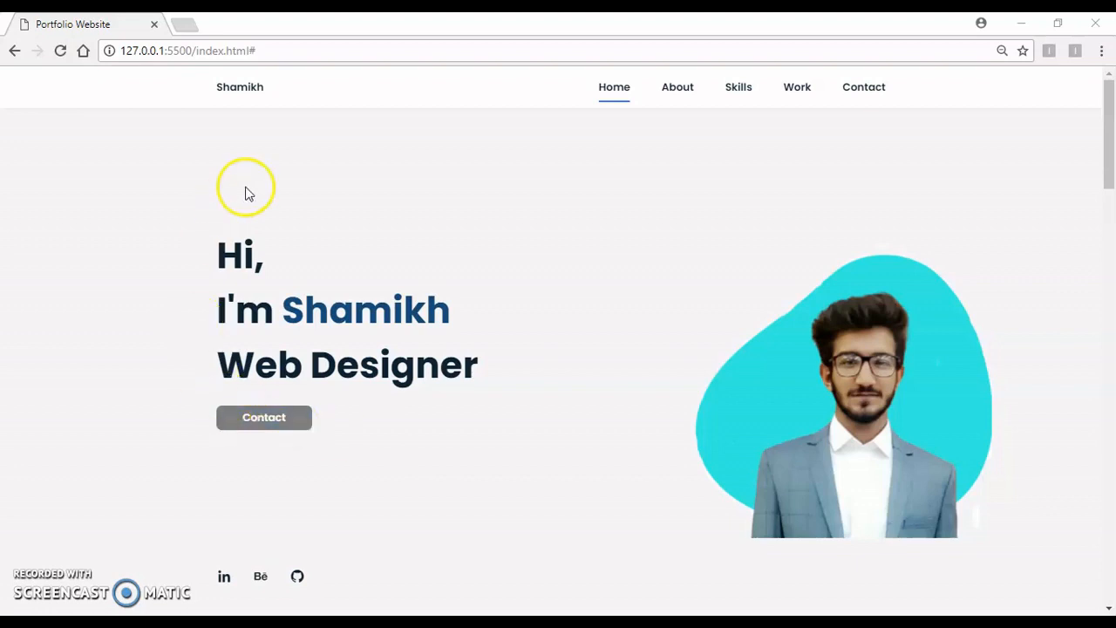
mouse_move(447, 357)
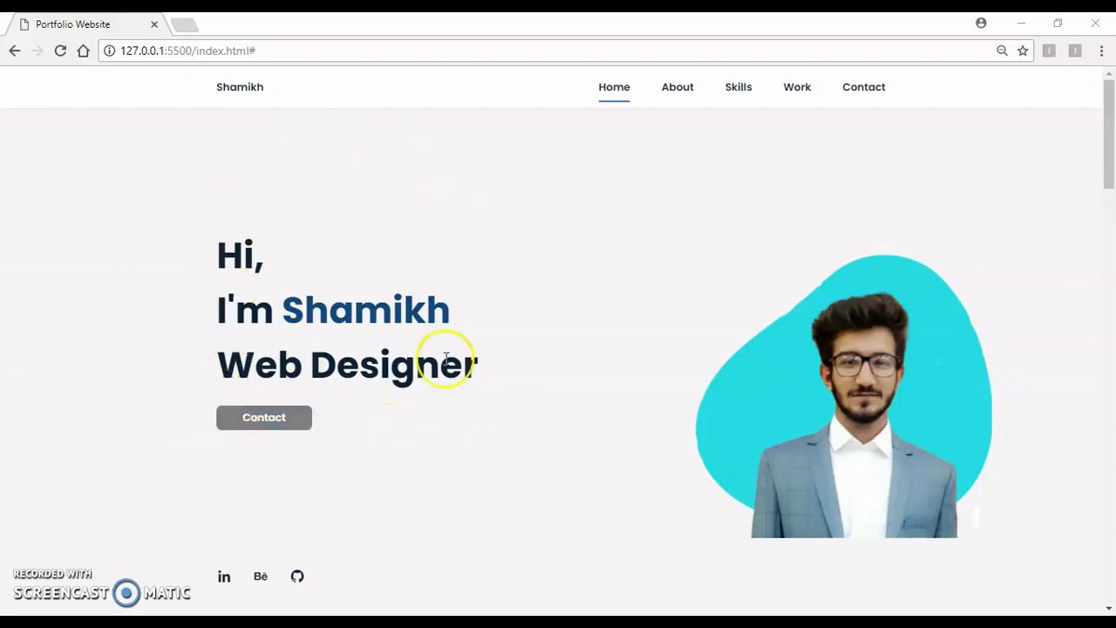
mouse_move(787, 473)
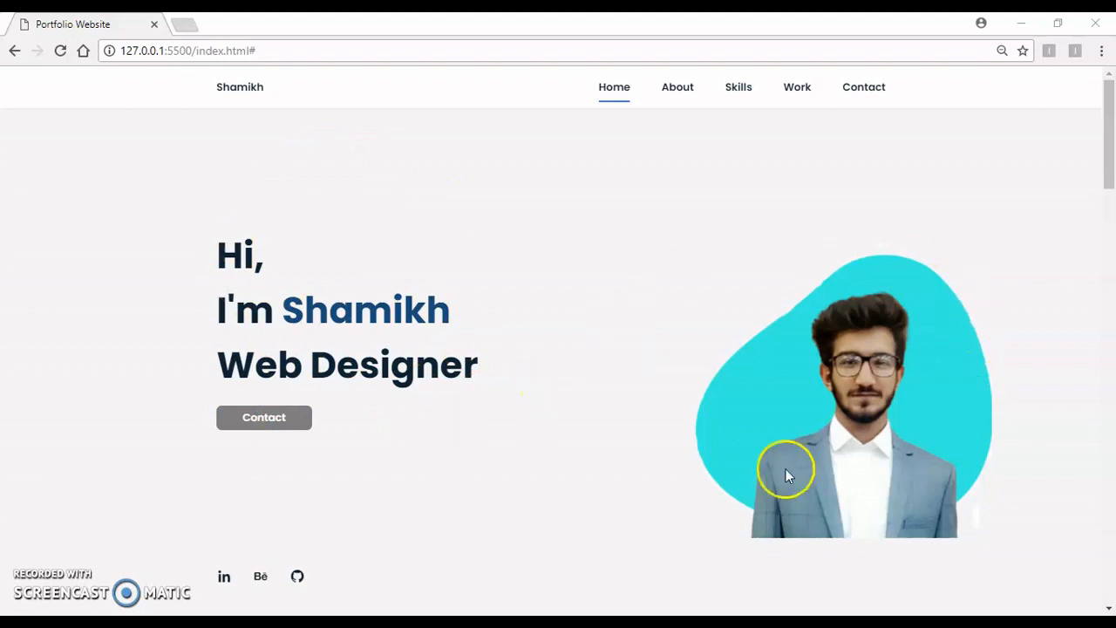
- Scroll the desktop page from Home through About text and Skills bars to Work screenshots
scroll(down, 3)
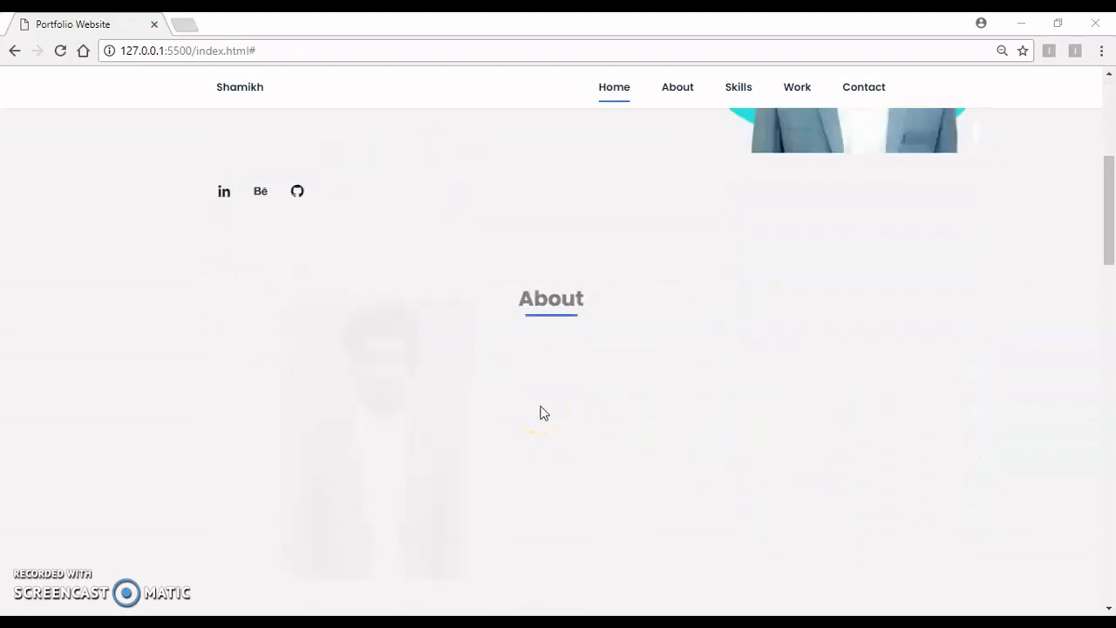
scroll(down, 3)
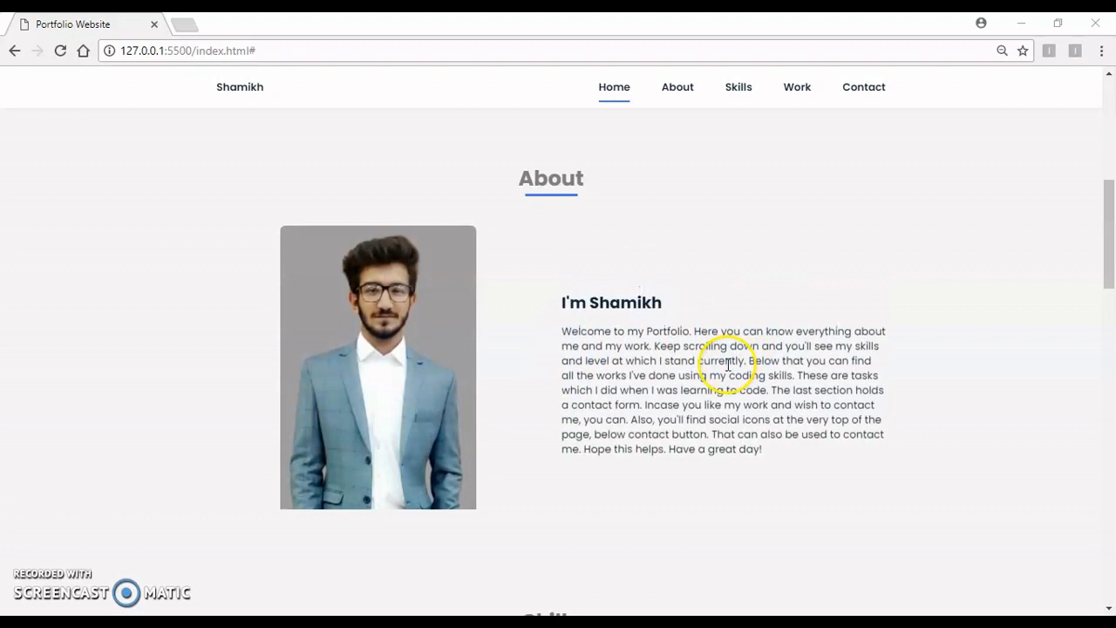
scroll(down, 3)
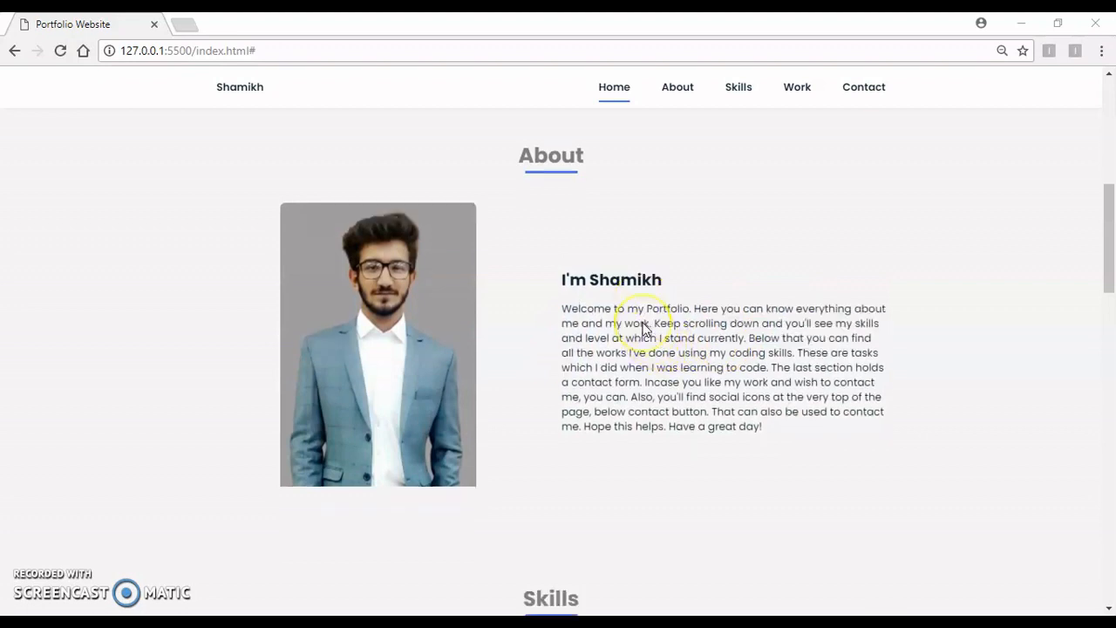
scroll(down, 3)
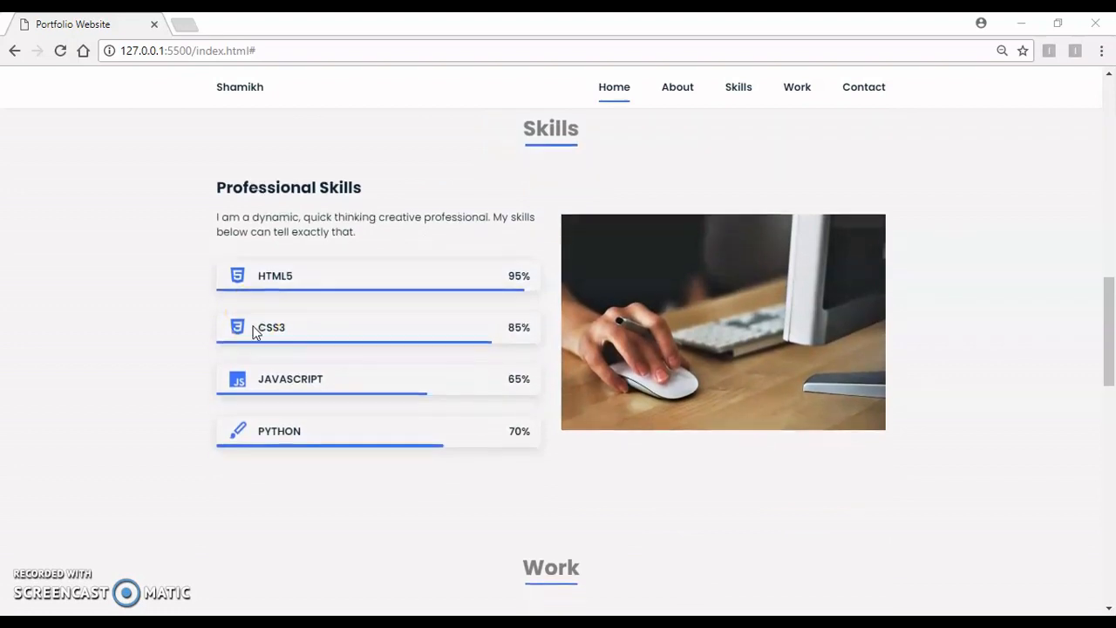
scroll(down, 3)
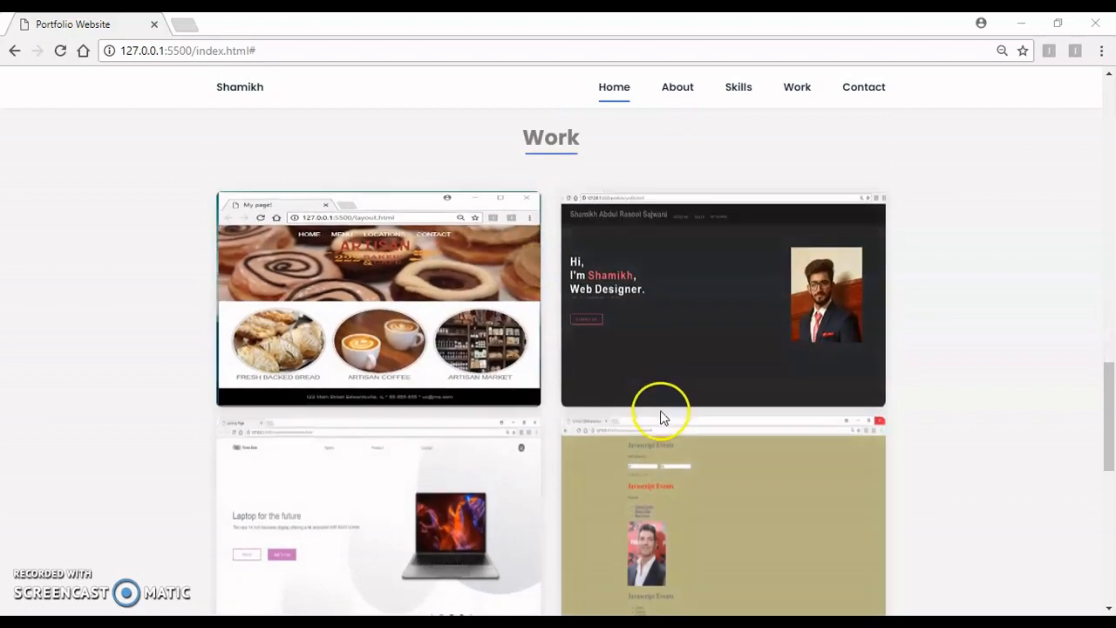